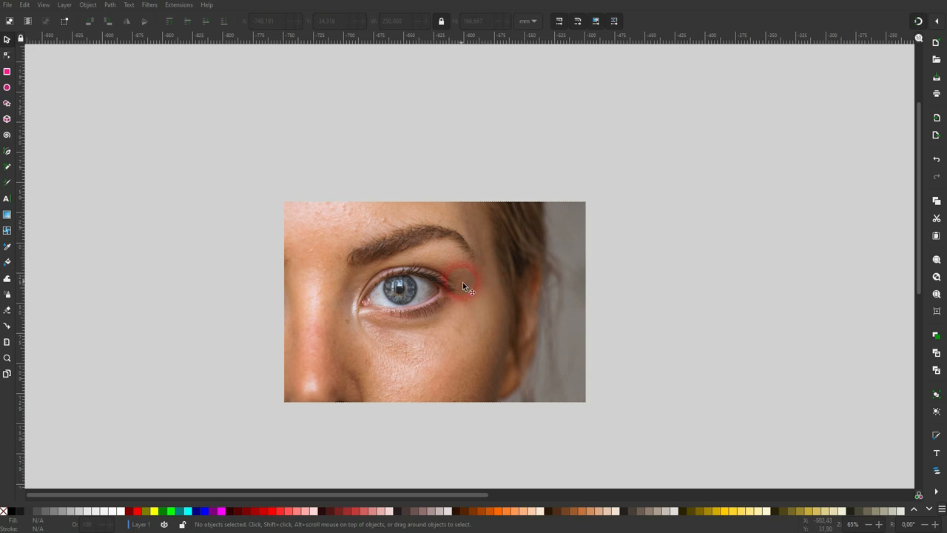
Step: Duplicate the eye photo and drag the copy to the right of the original
click(455, 288)
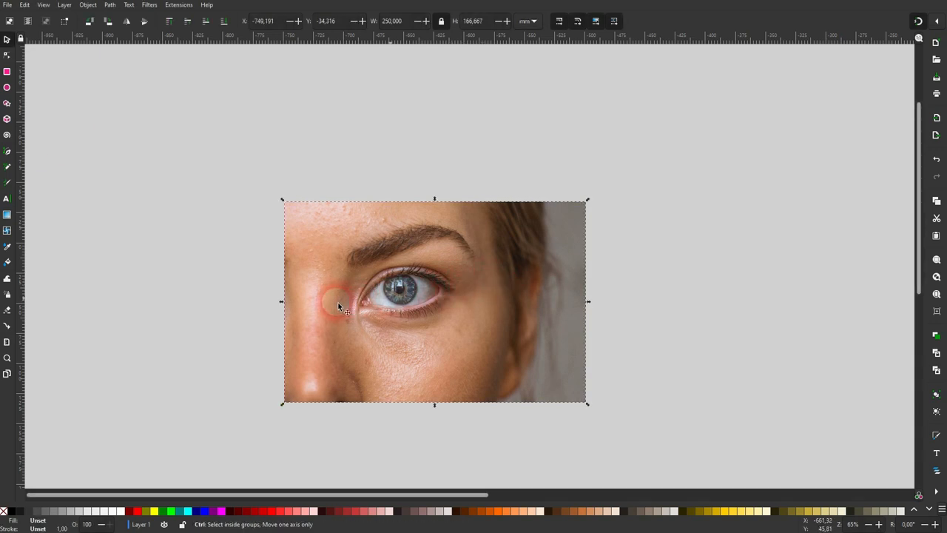
drag(341, 307, 602, 256)
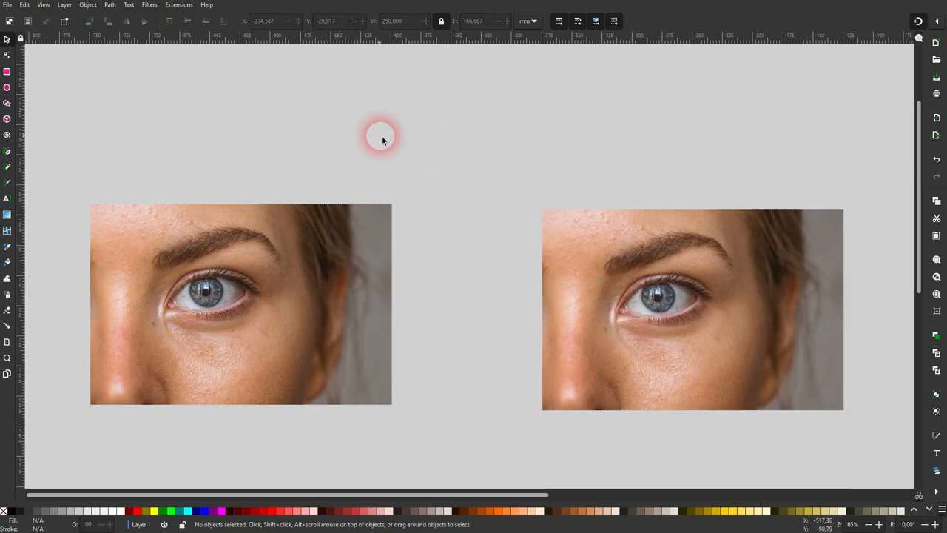
mouse_move(735, 197)
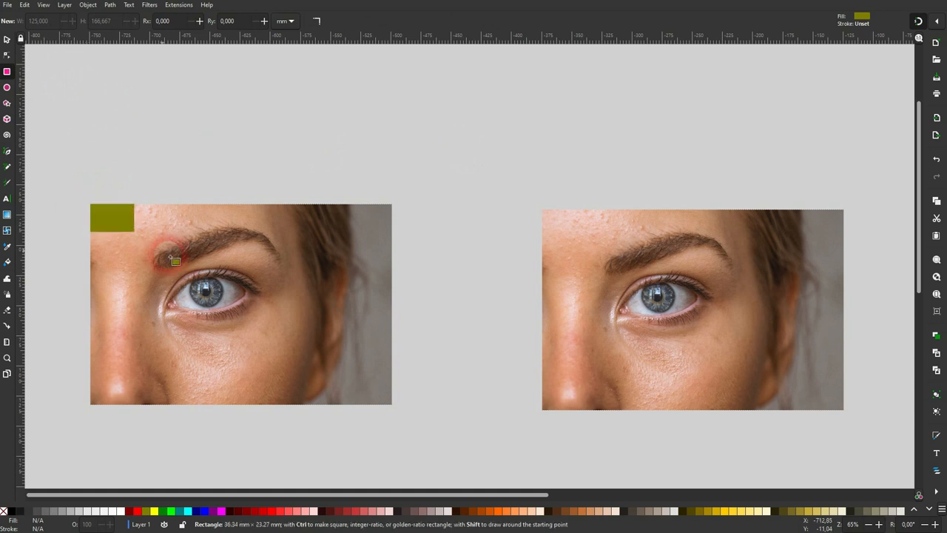
Step: Draw an olive rectangle covering the left photo, plus a dark red rectangle over its right side
drag(174, 259, 196, 400)
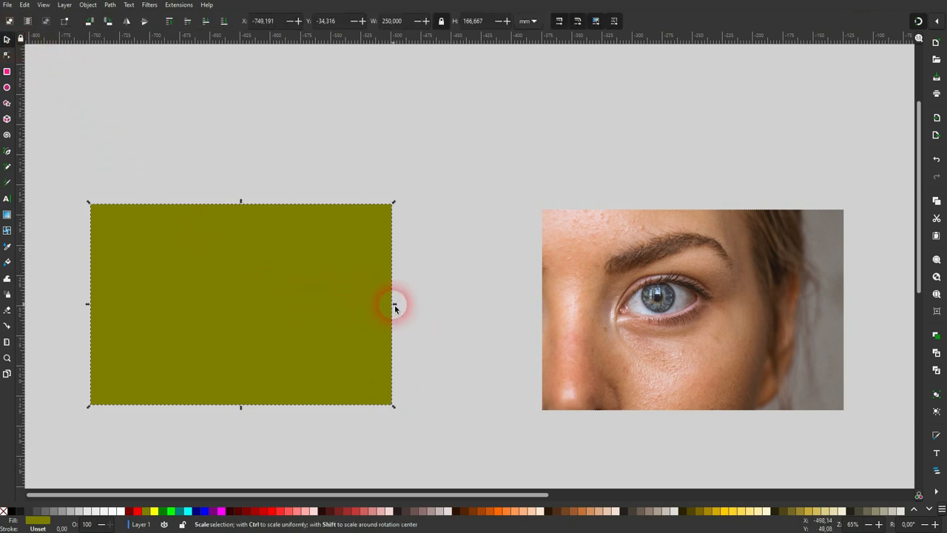
drag(394, 304, 244, 304)
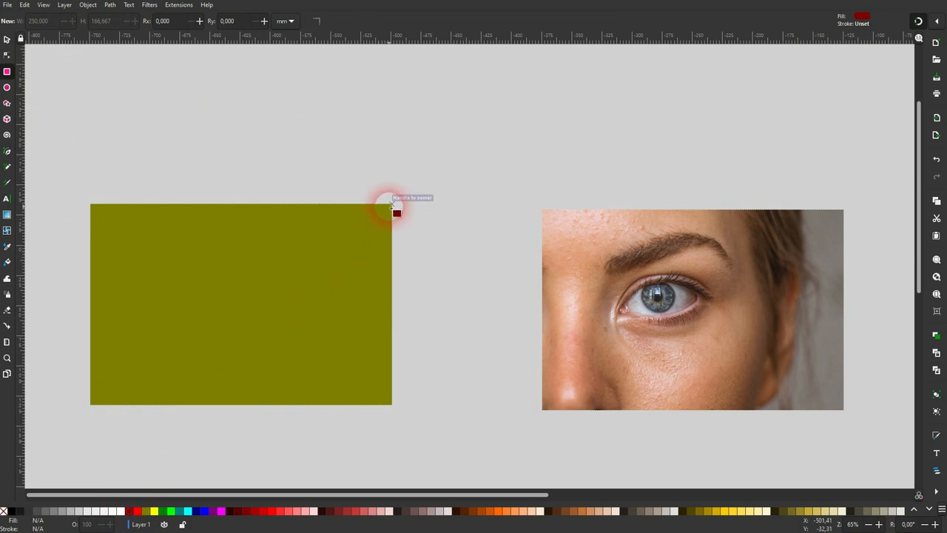
drag(395, 213, 311, 412)
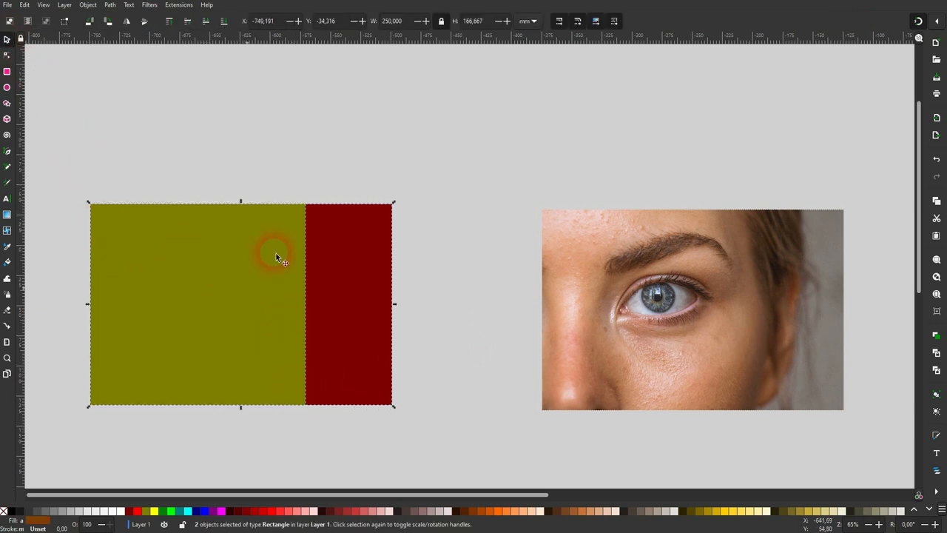
Step: Open Fill and Stroke and drag the olive–red boundary left so red covers most of the photo
click(88, 6)
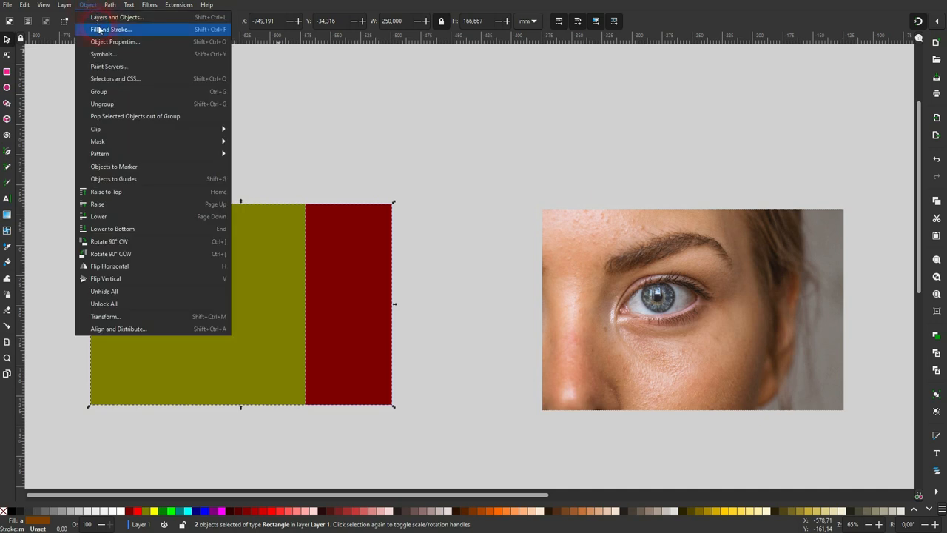
click(110, 29)
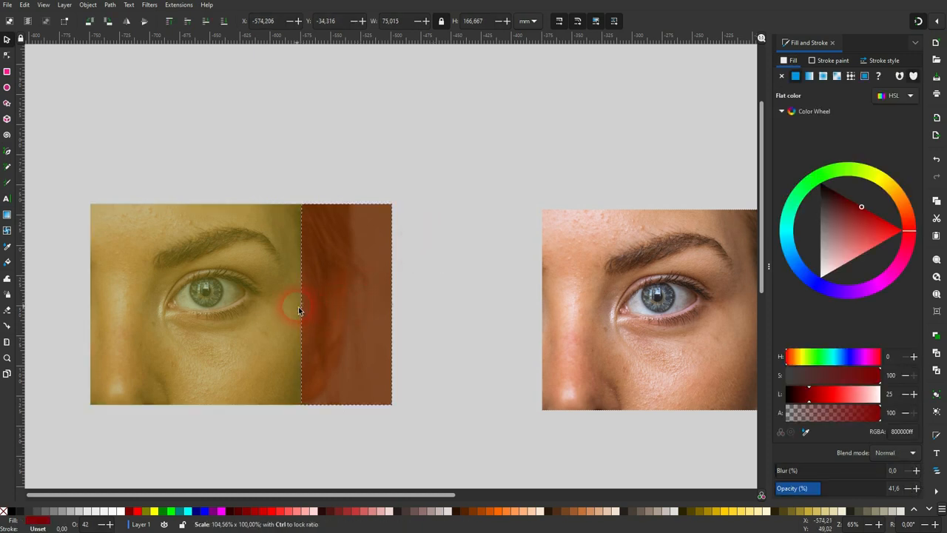
drag(299, 307, 211, 314)
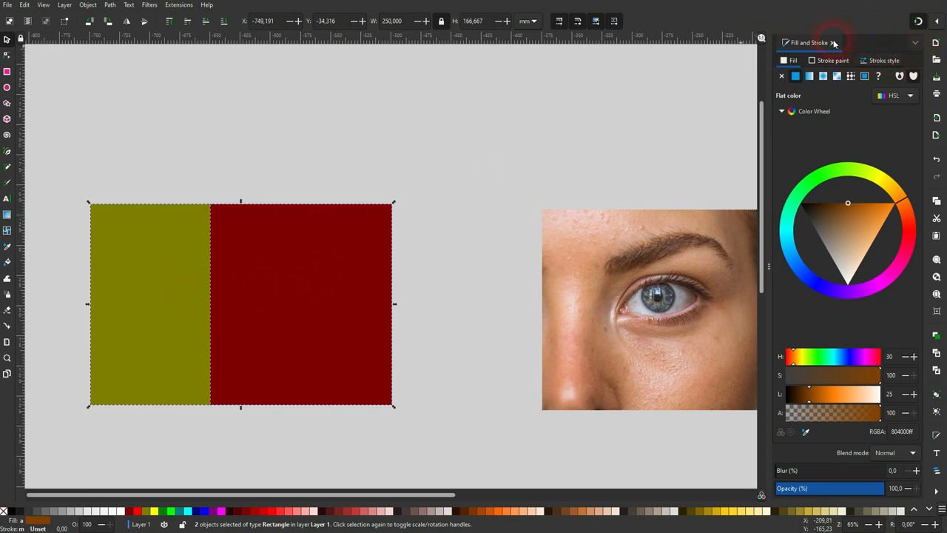
Step: Close Fill and Stroke and place the green rectangle over the second photo's right part
click(88, 6)
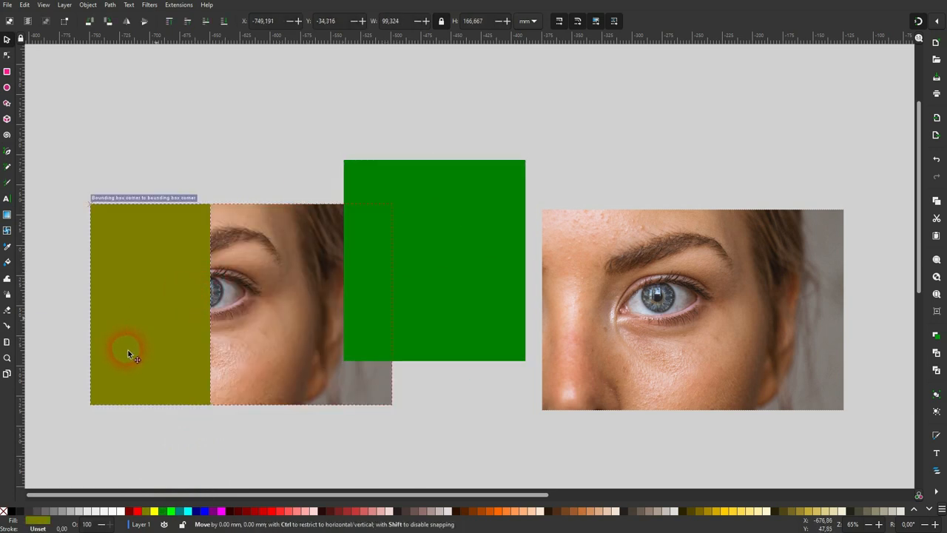
drag(129, 352, 95, 362)
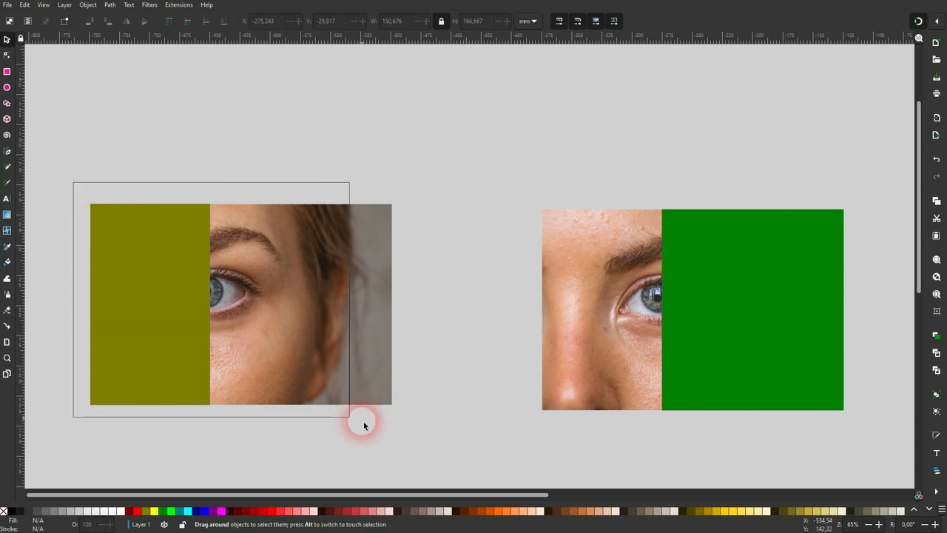
Step: Right-click the photo and rectangle and apply Set Clip to trim the right photo
right_click(288, 319)
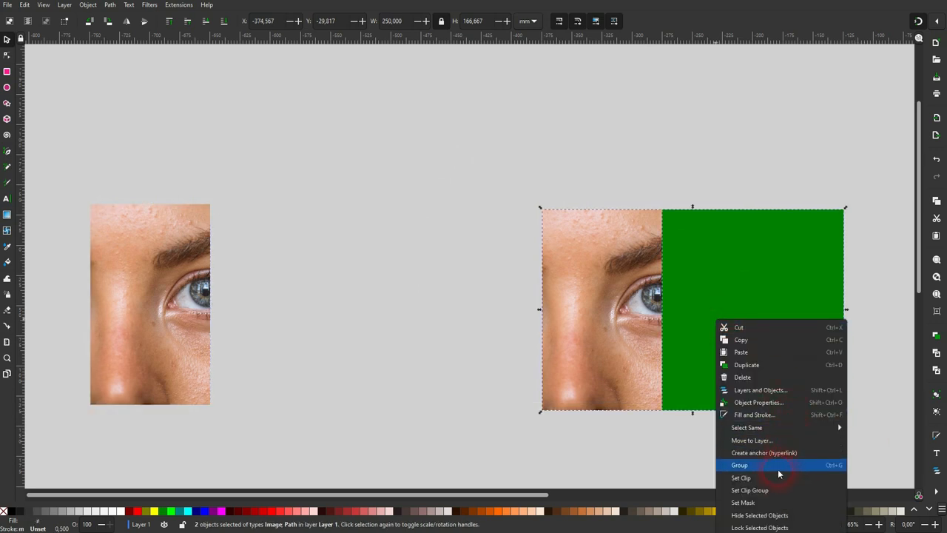
click(740, 477)
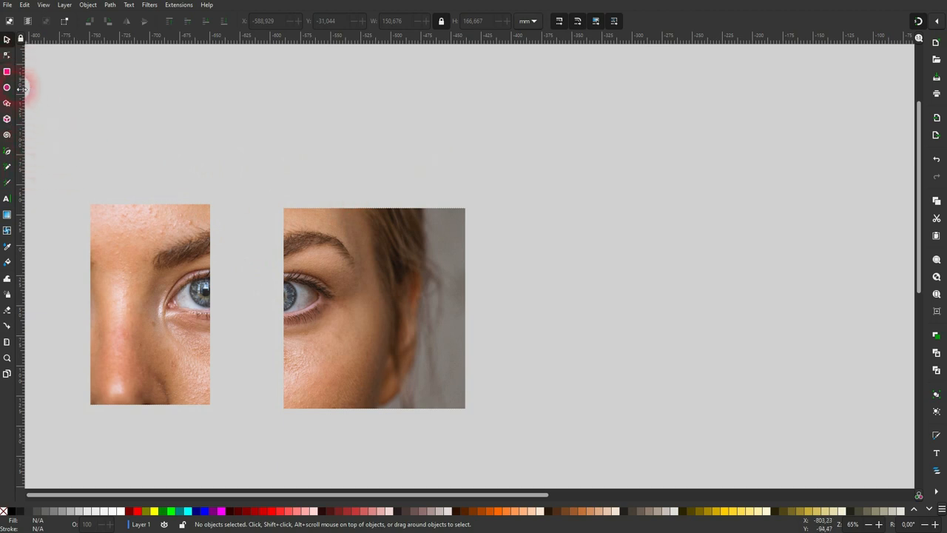
Step: Draw a closed green triangle with the Bezier pen over the right eye piece
drag(359, 288, 477, 362)
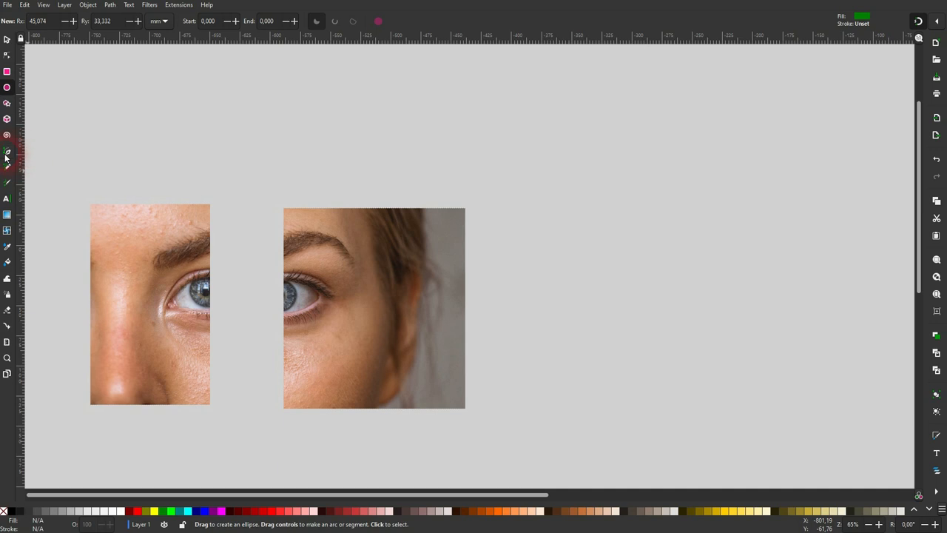
click(7, 152)
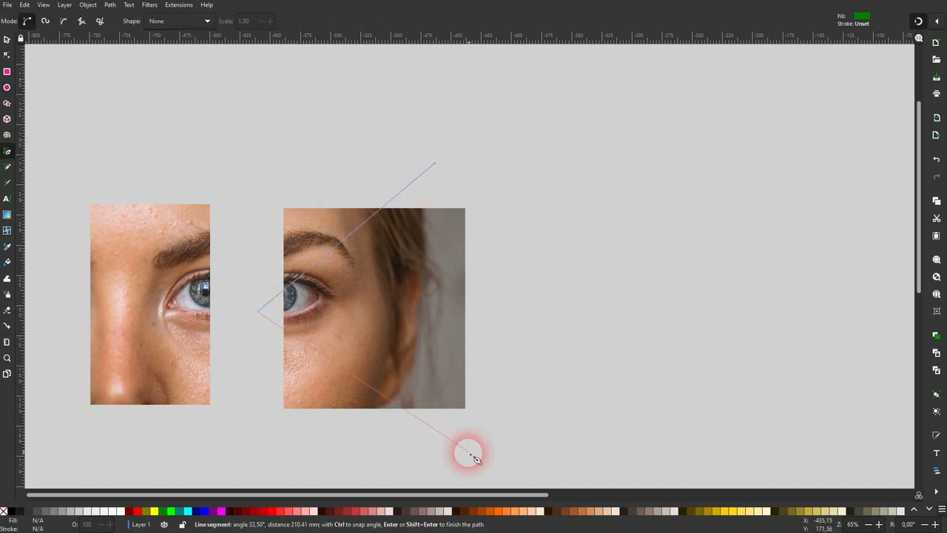
click(470, 455)
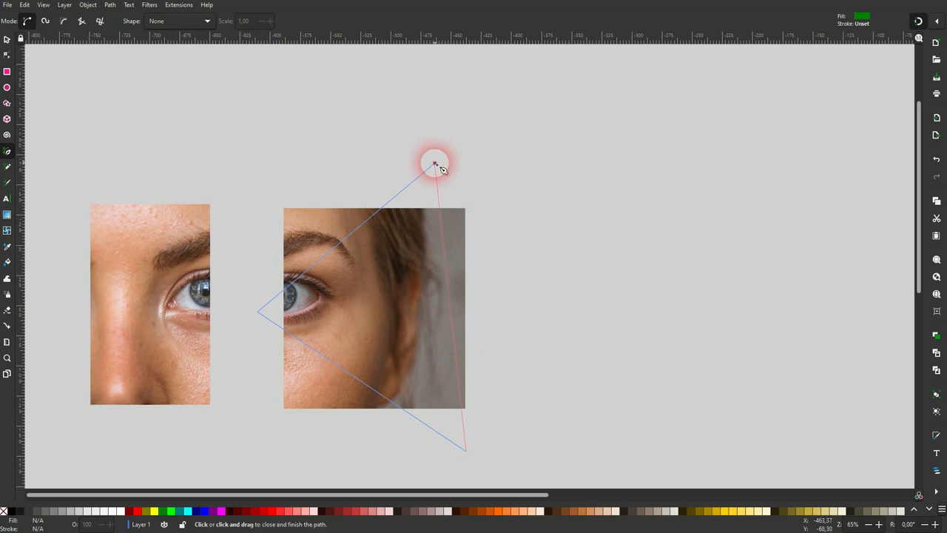
click(435, 164)
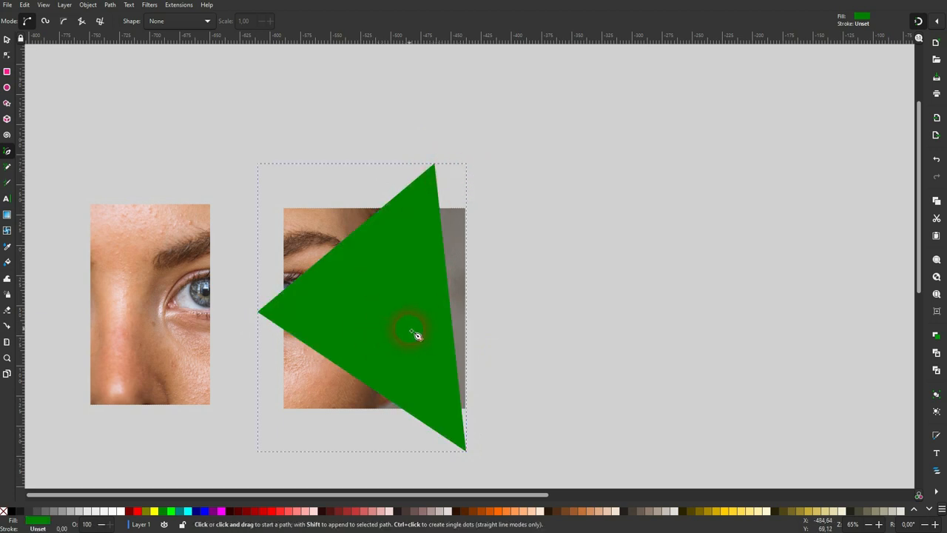